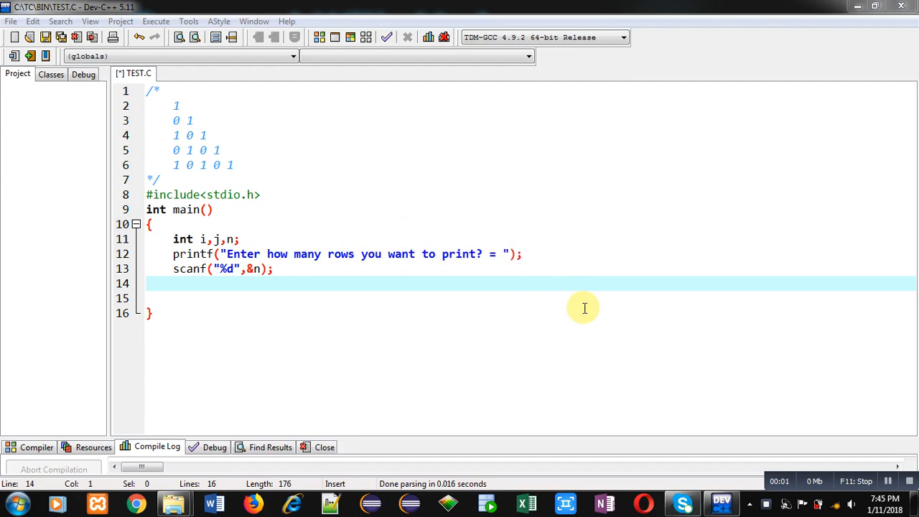
mouse_move(285, 178)
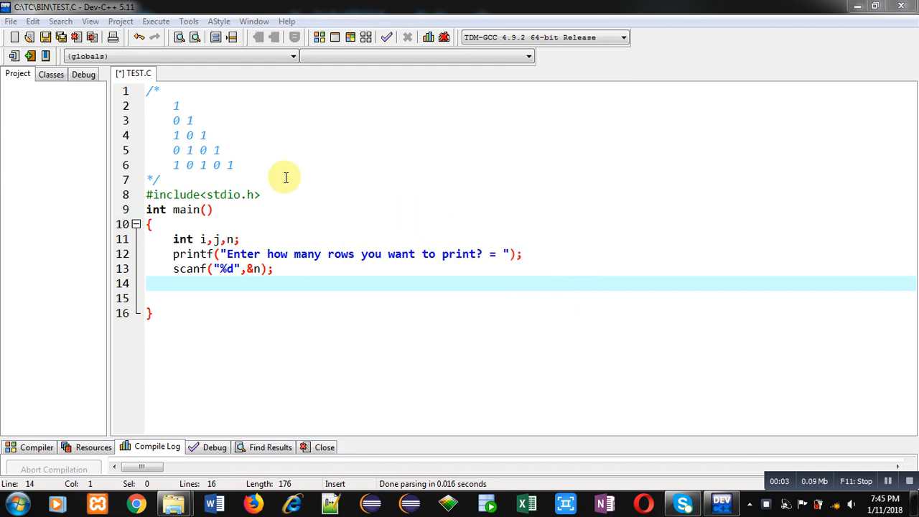
mouse_move(219, 149)
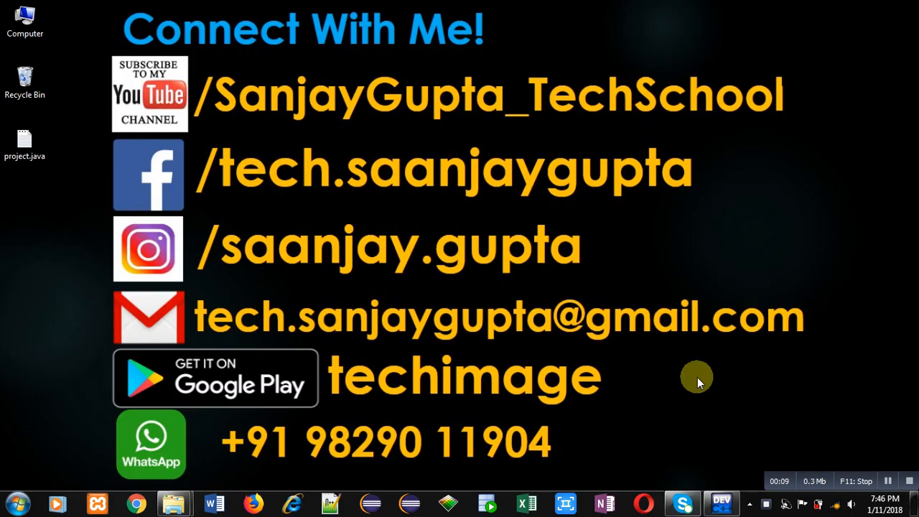
mouse_move(272, 141)
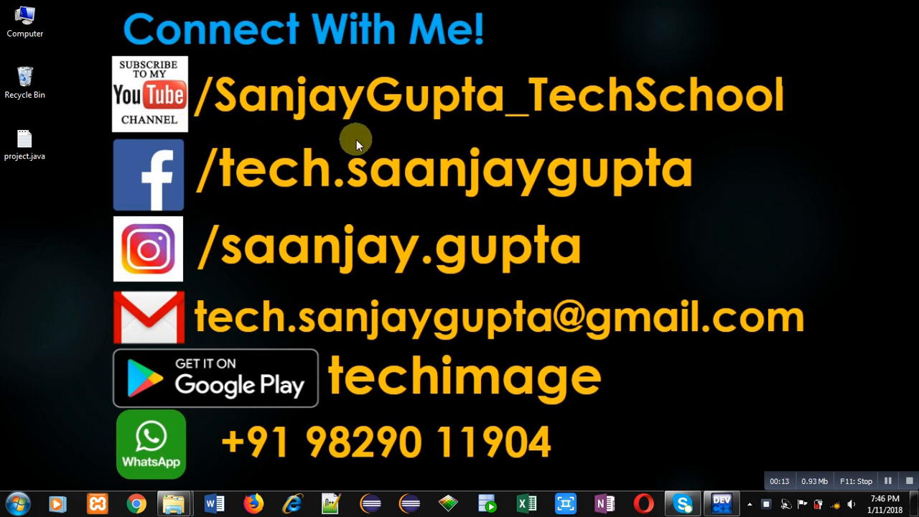
mouse_move(141, 126)
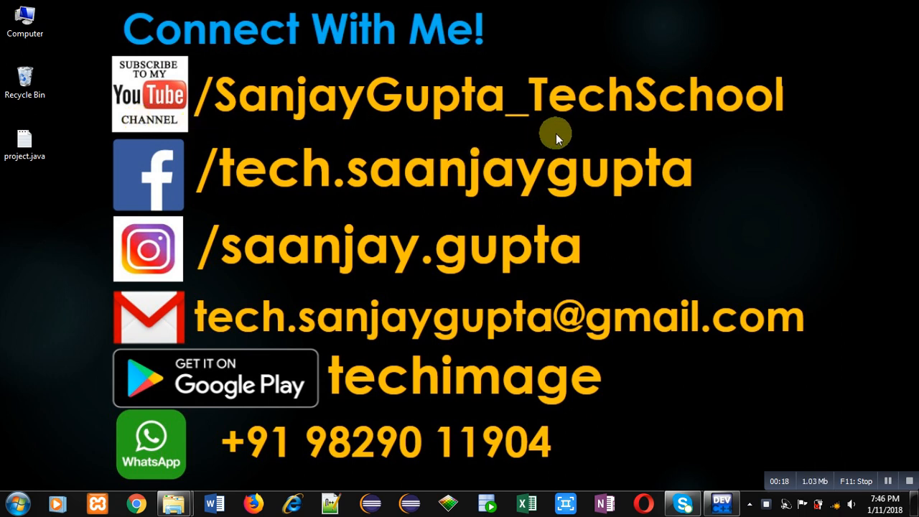
mouse_move(413, 406)
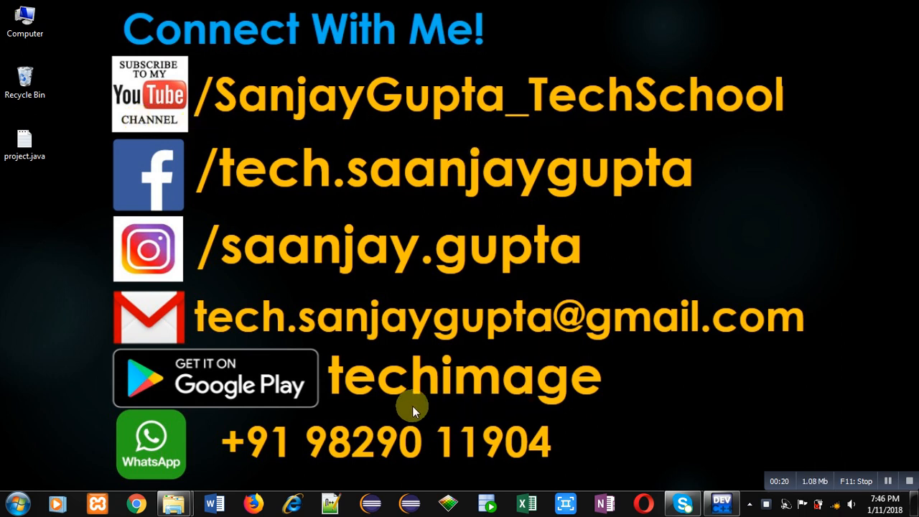
mouse_move(467, 402)
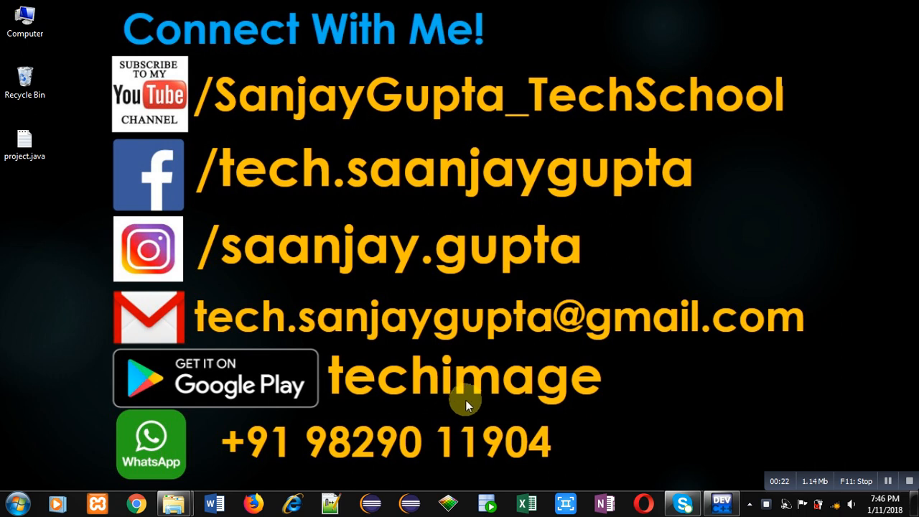
mouse_move(403, 411)
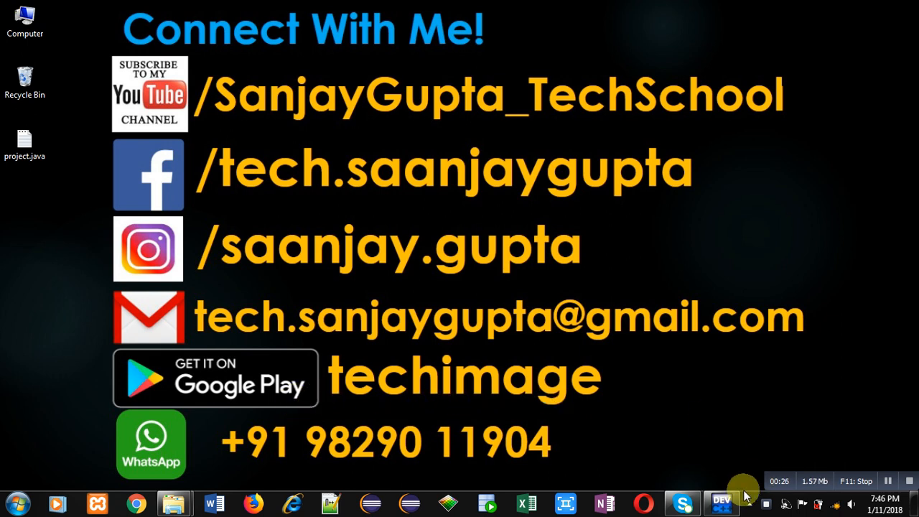
Bring TEST.C back to the front and add an indented blank line after the scanf statement
left_click(721, 503)
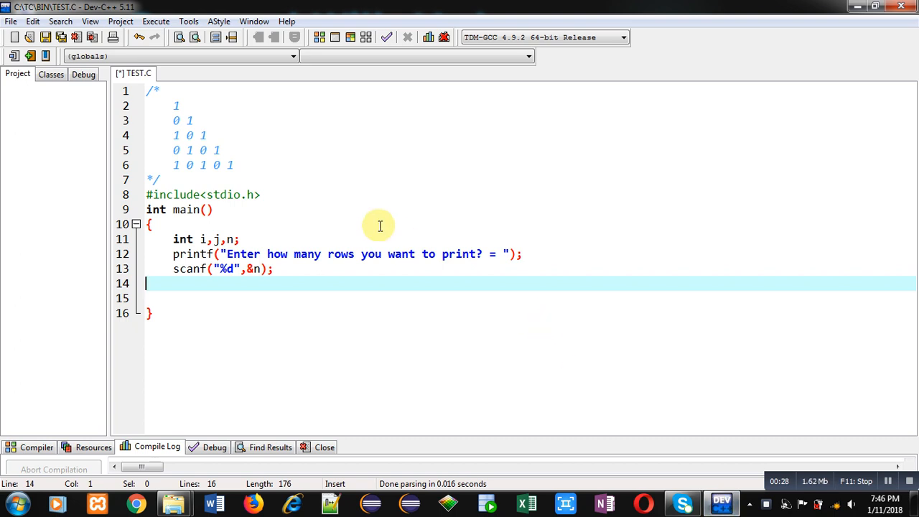
mouse_move(248, 220)
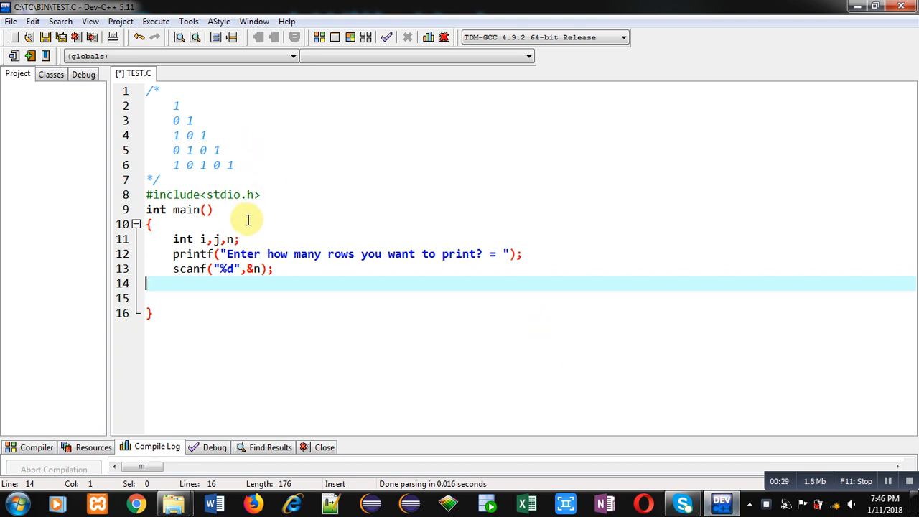
mouse_move(266, 195)
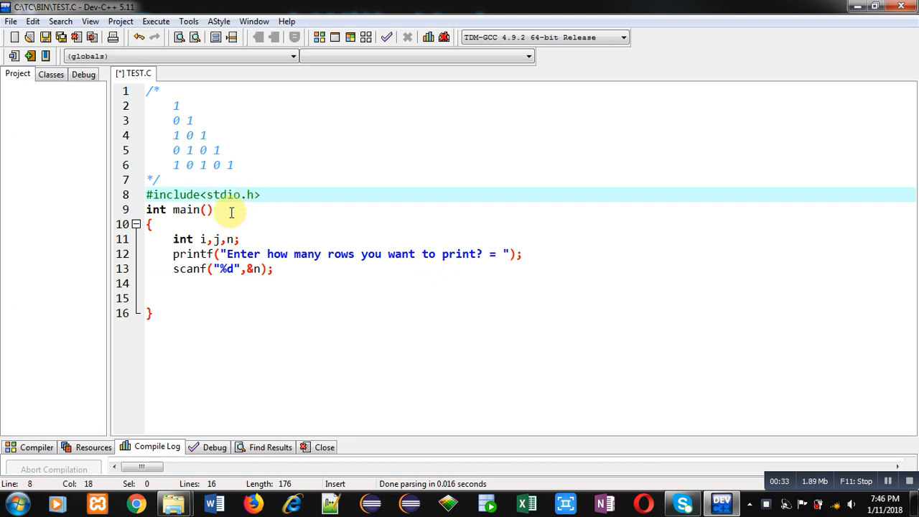
left_click(228, 239)
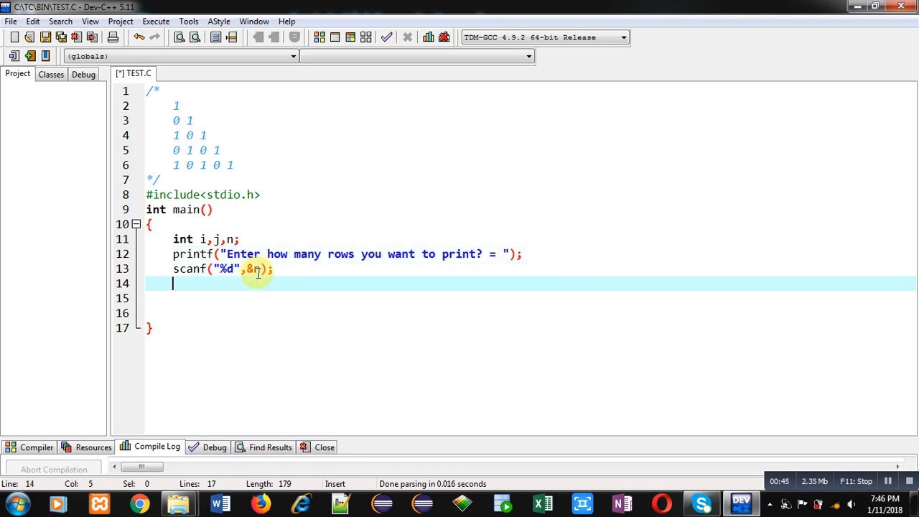
Write the outer loop header for(i=1;i<=n;i++) with braces
type("for()")
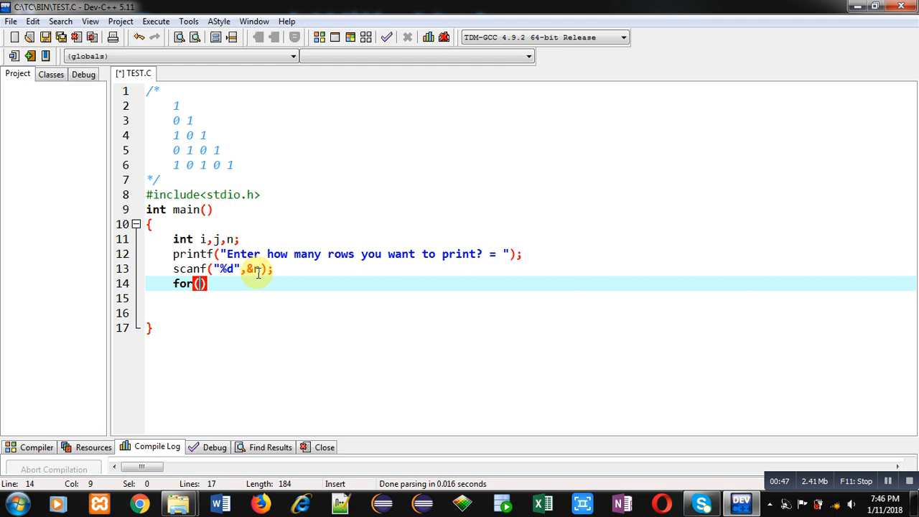
type("i=1")
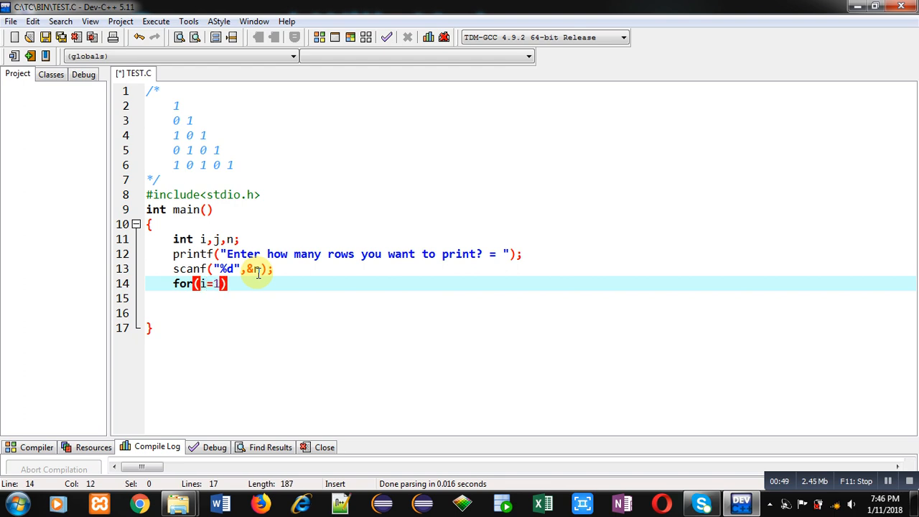
type(";i<")
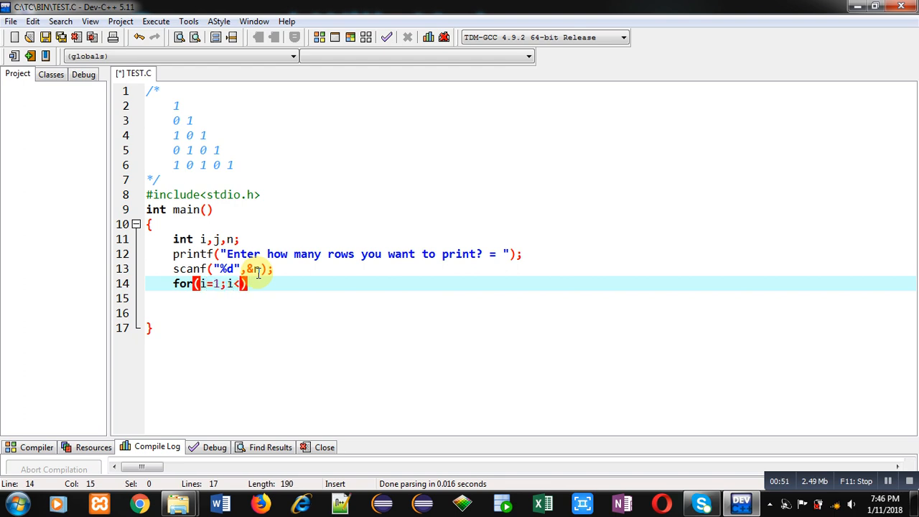
type("=")
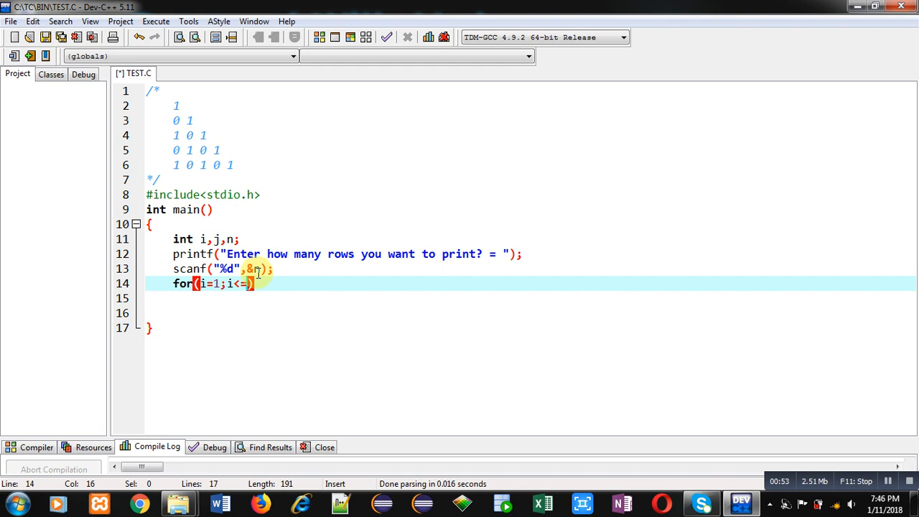
type("n;i++")
left_click(530, 298)
type("{")
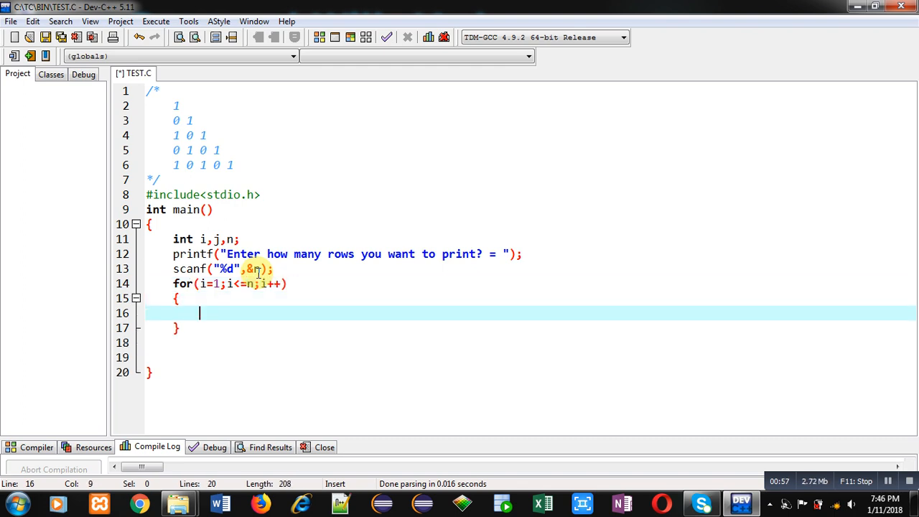
Add the inner loop header for(j=1;j<=i;j++) inside the outer loop
type("for(j)")
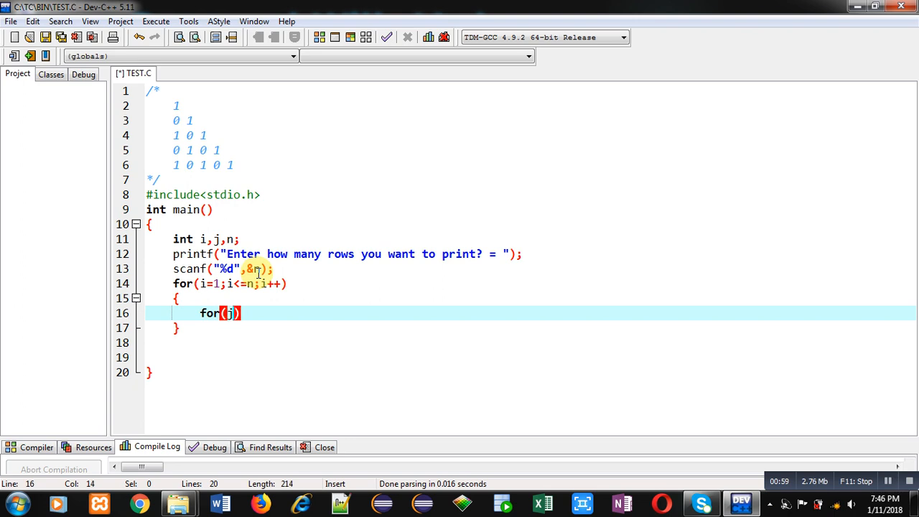
type("=1;j")
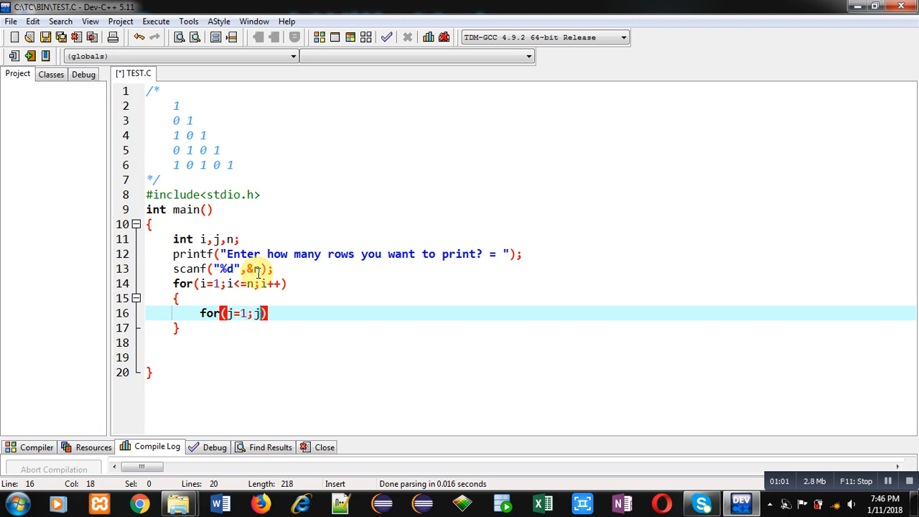
type("<=i;k")
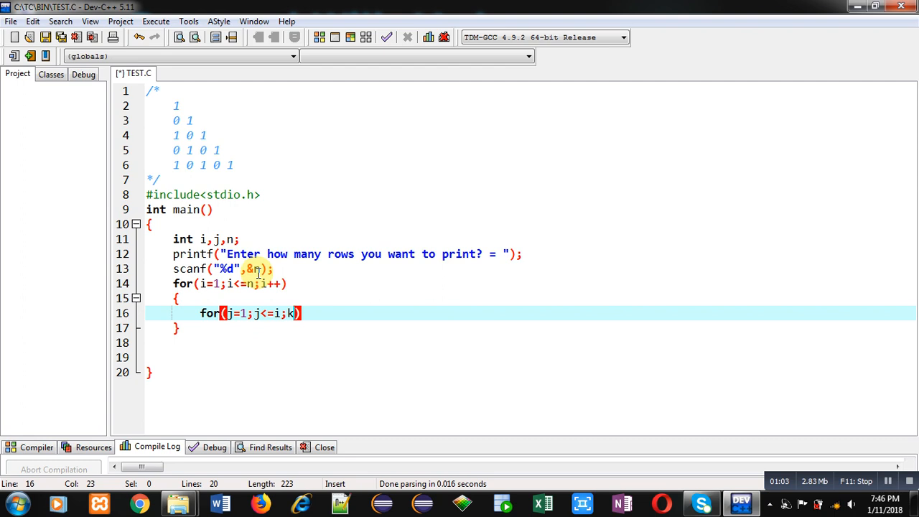
type("++")
type("{")
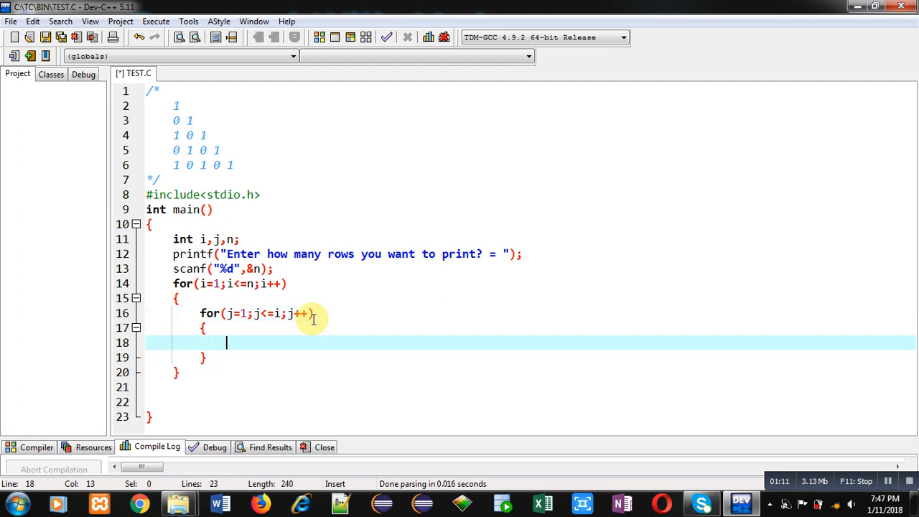
mouse_move(184, 114)
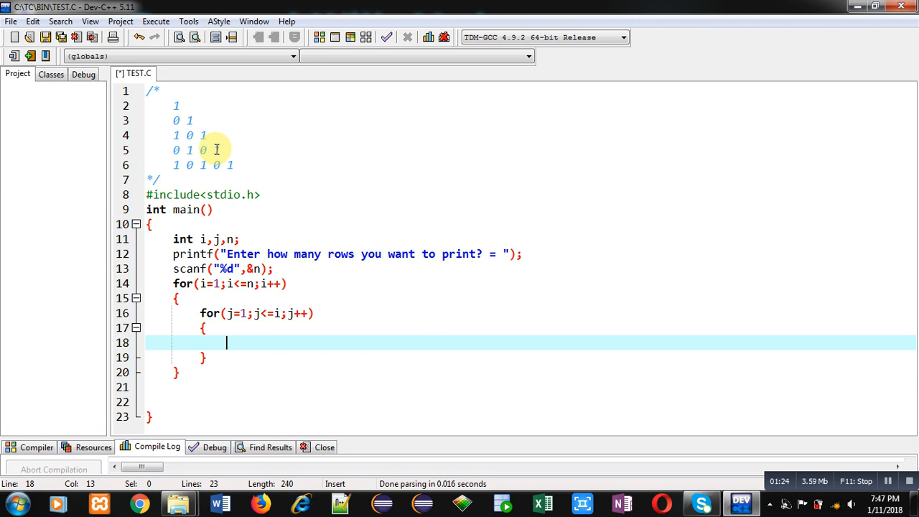
mouse_move(186, 128)
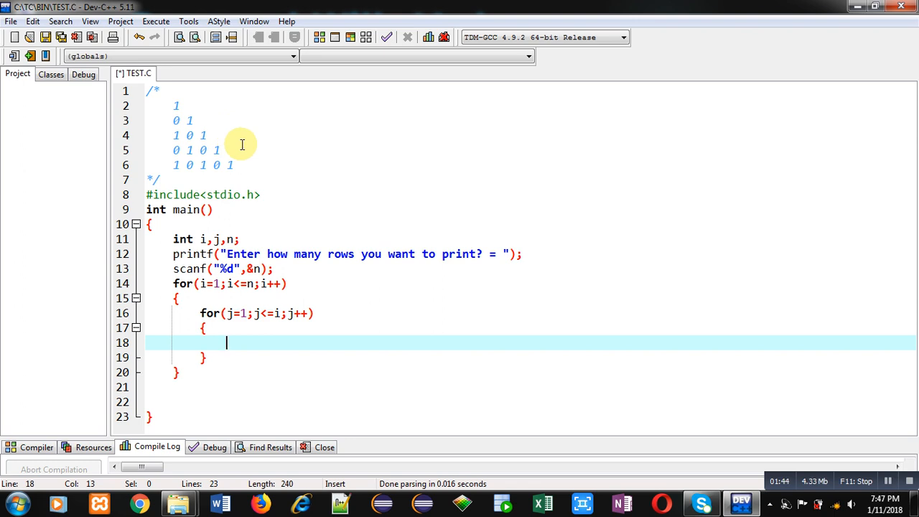
Put if(i%2==0) with empty braces and an empty else block inside the inner loop
type("if(")
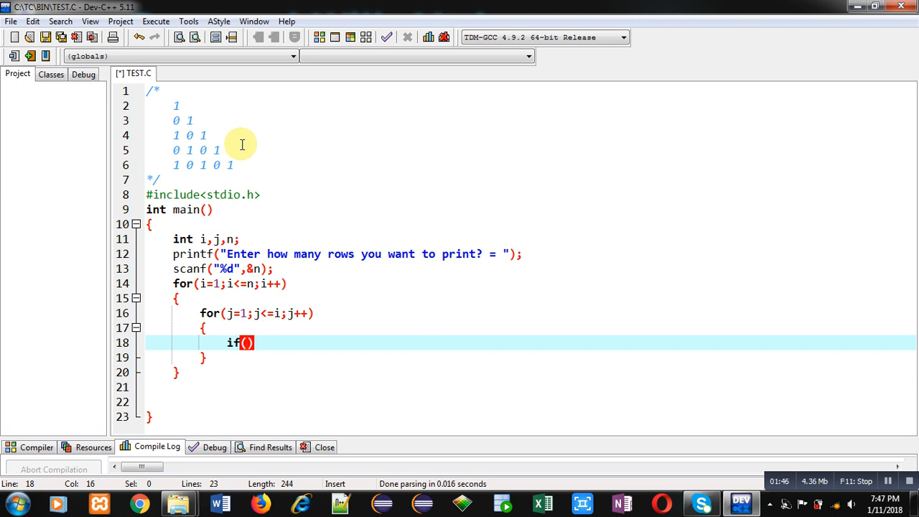
type("i")
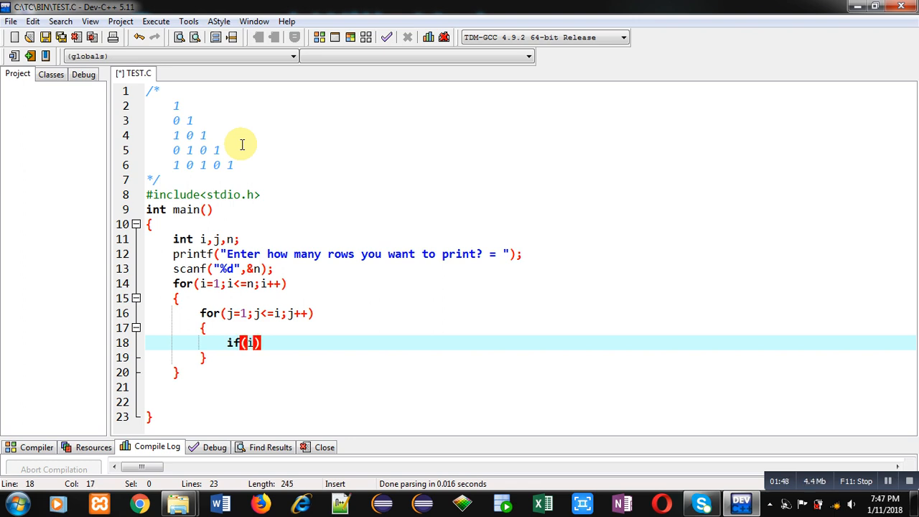
type("%2==")
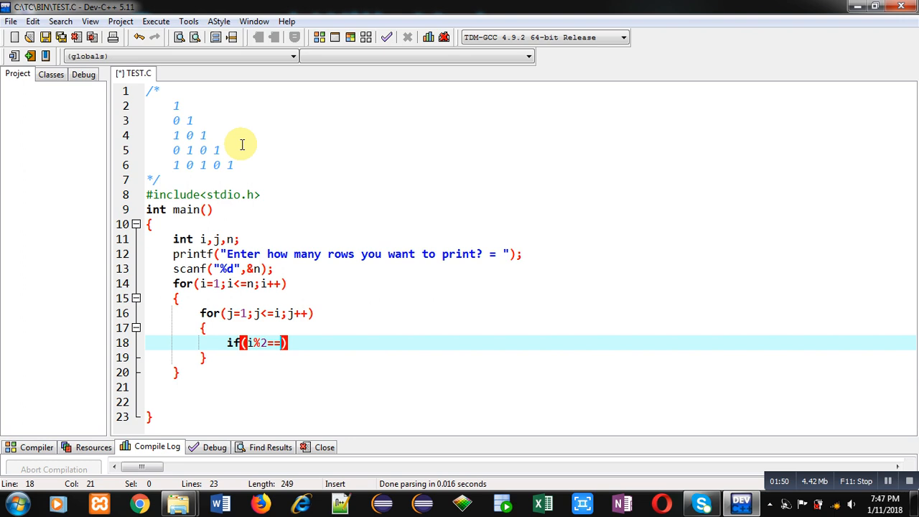
type("0")
type("else")
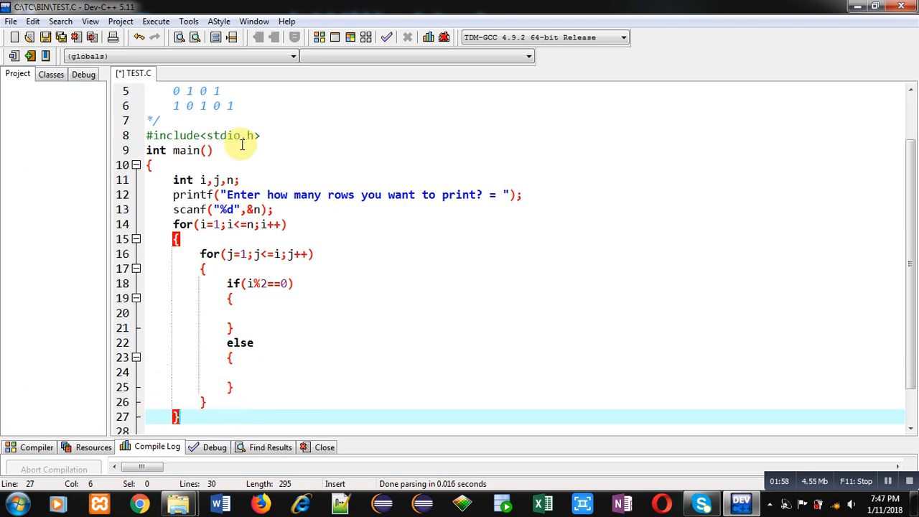
left_click(257, 320)
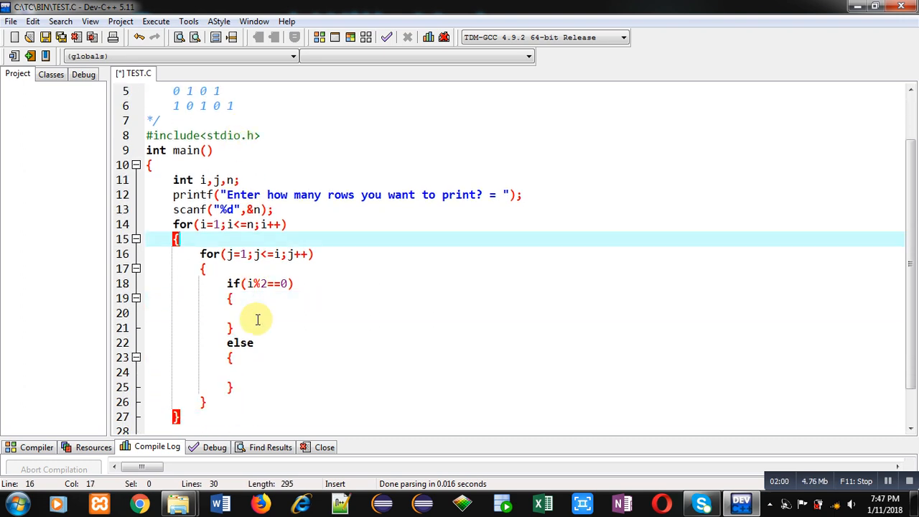
scroll("up", 3)
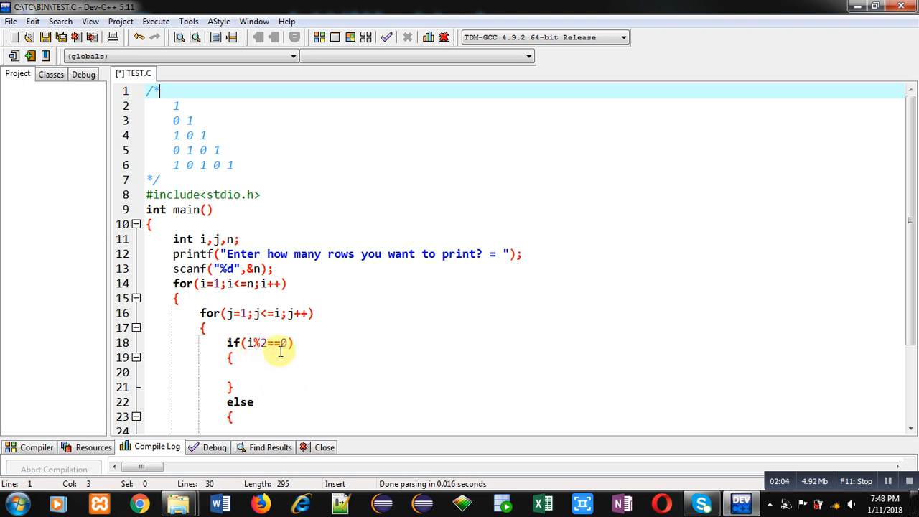
mouse_move(256, 372)
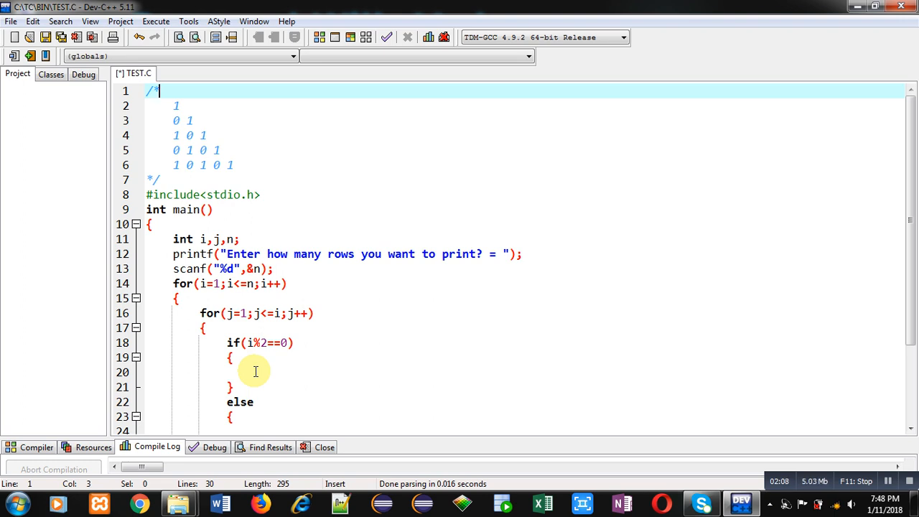
Write the nested condition if(j%2==0) inside the even-row block
left_click(184, 120)
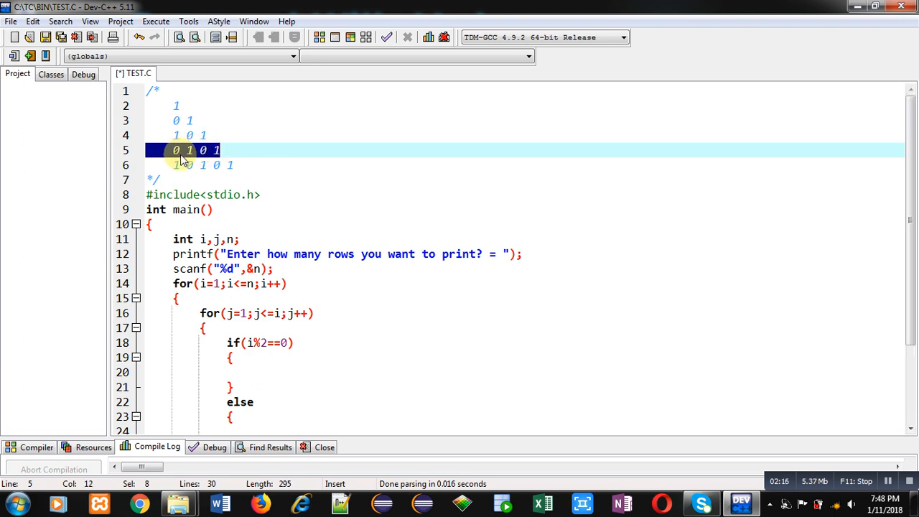
mouse_move(179, 158)
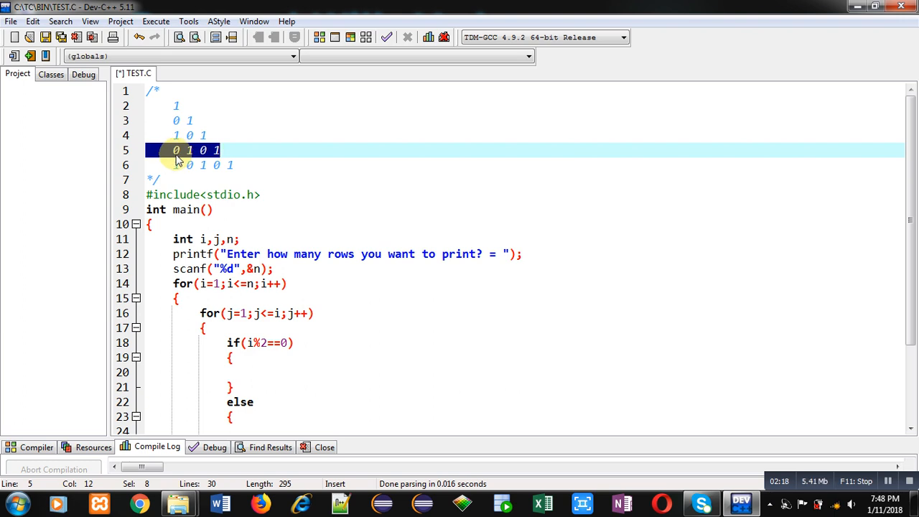
mouse_move(219, 160)
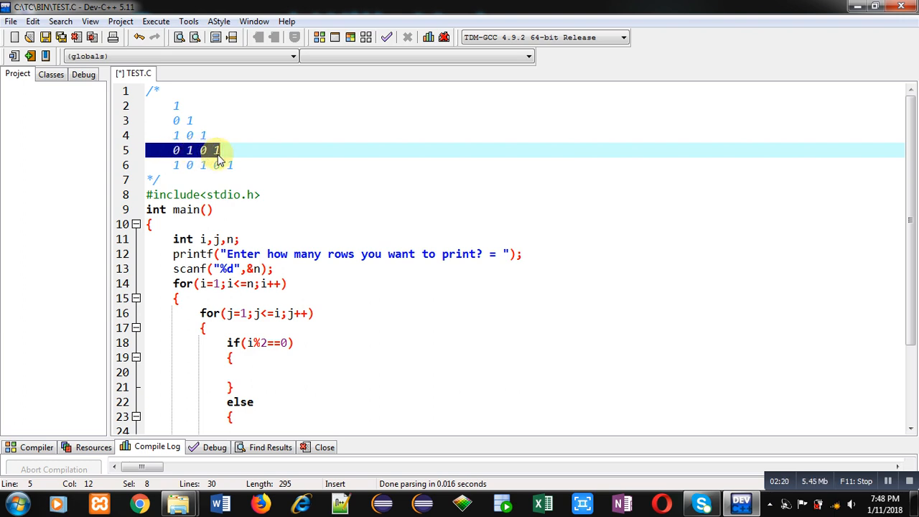
left_click(259, 372)
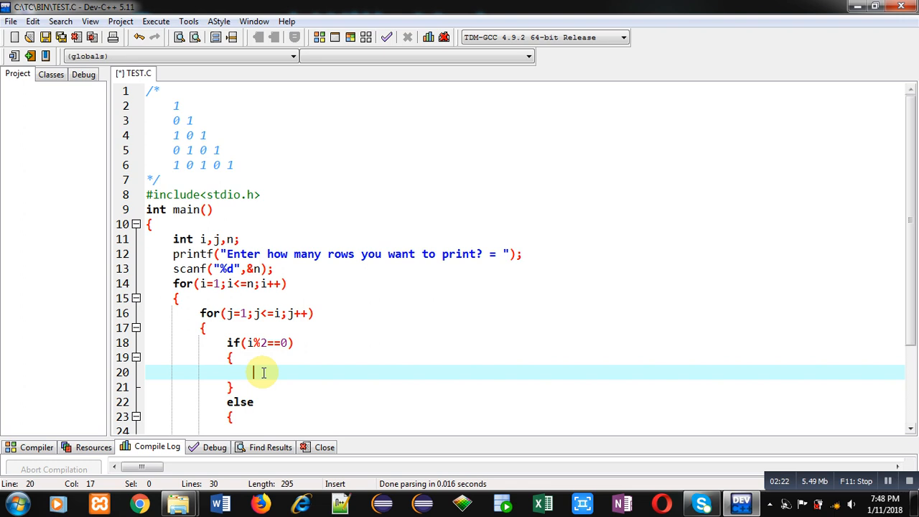
type("if")
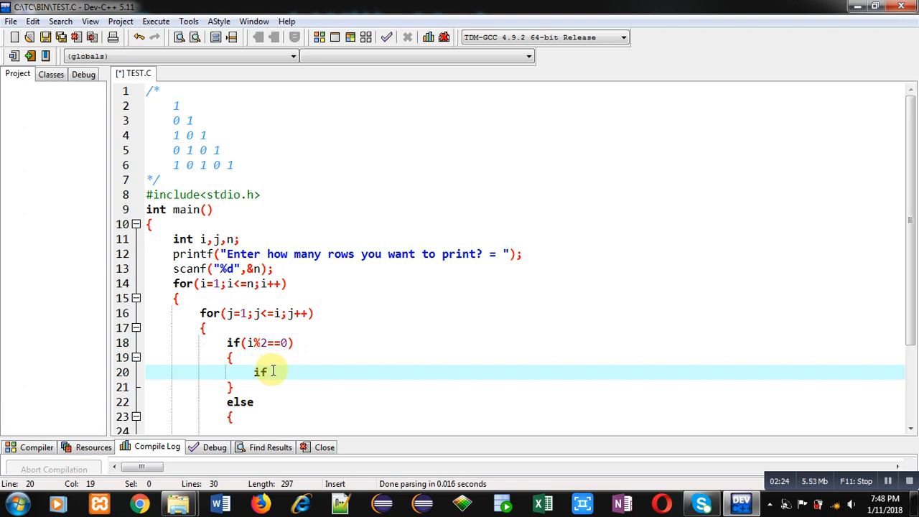
type("(j)")
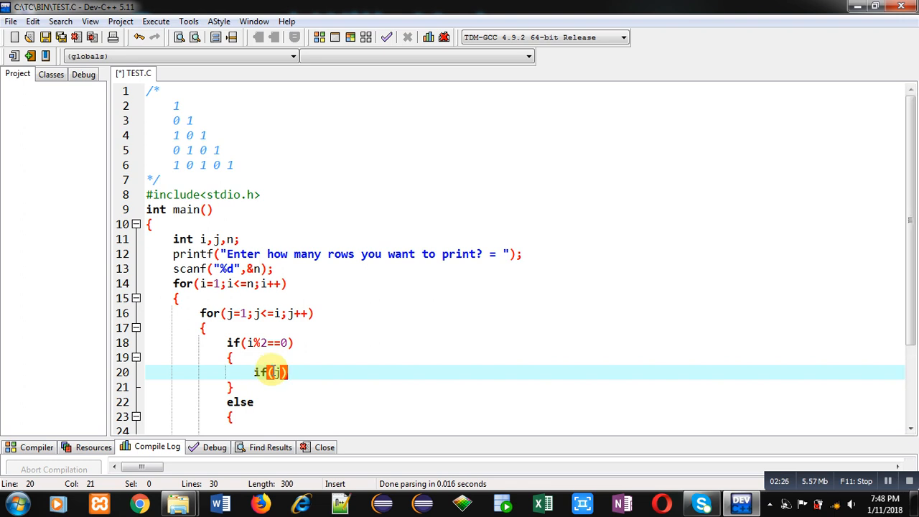
type("%2")
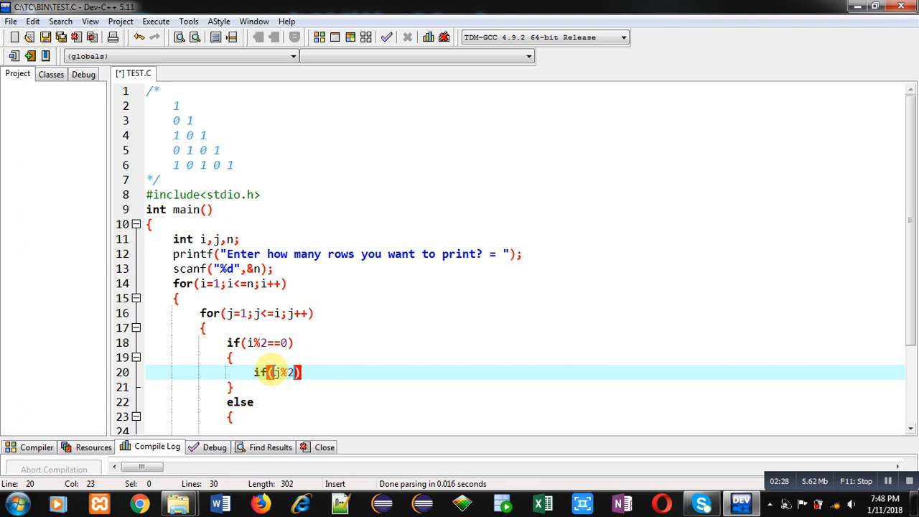
type("==0)")
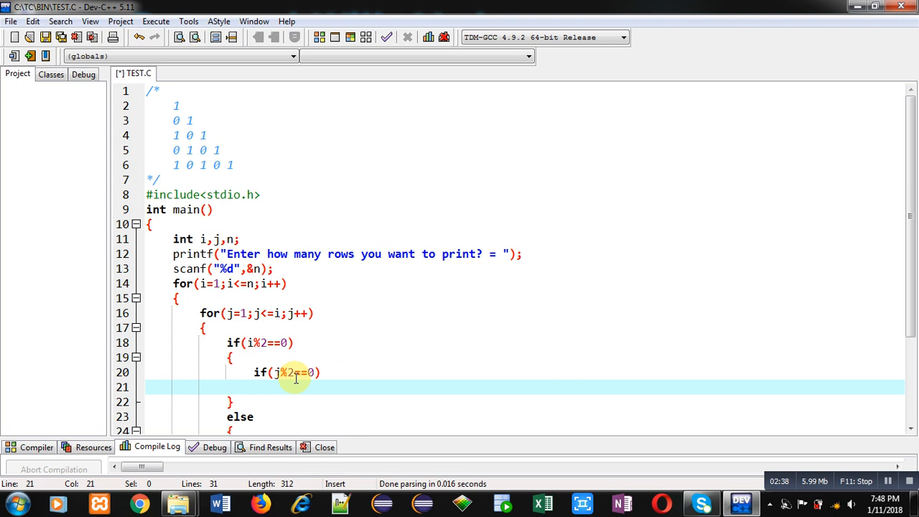
mouse_move(167, 128)
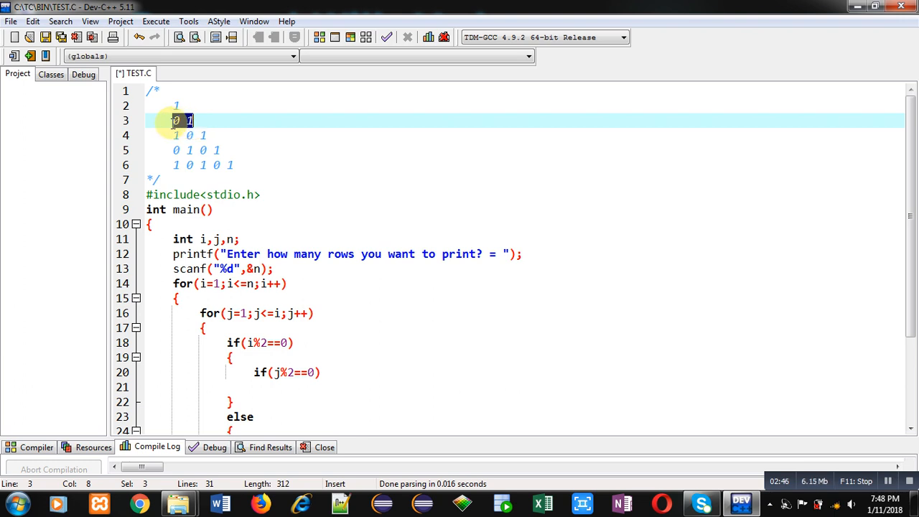
Add printf("1 ") for even j, followed by an else branch printing "0 "
left_click(319, 372)
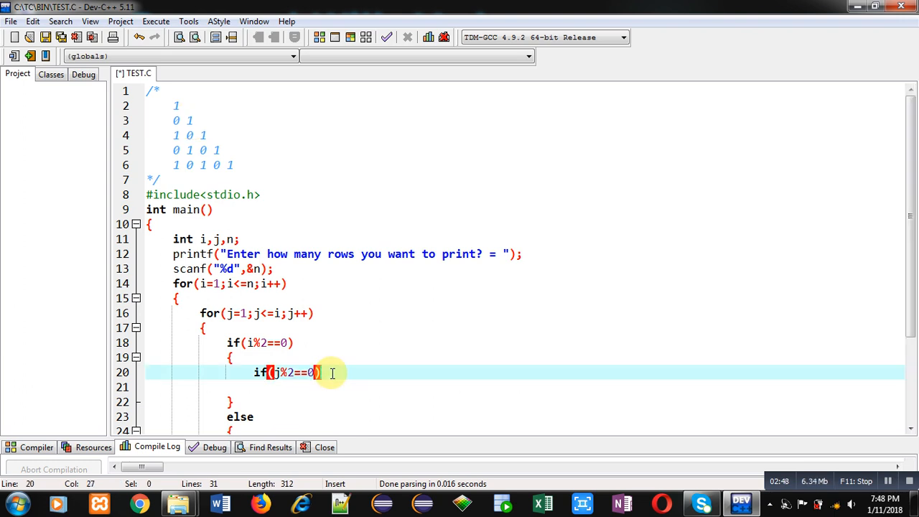
type("printf(\"\"1")
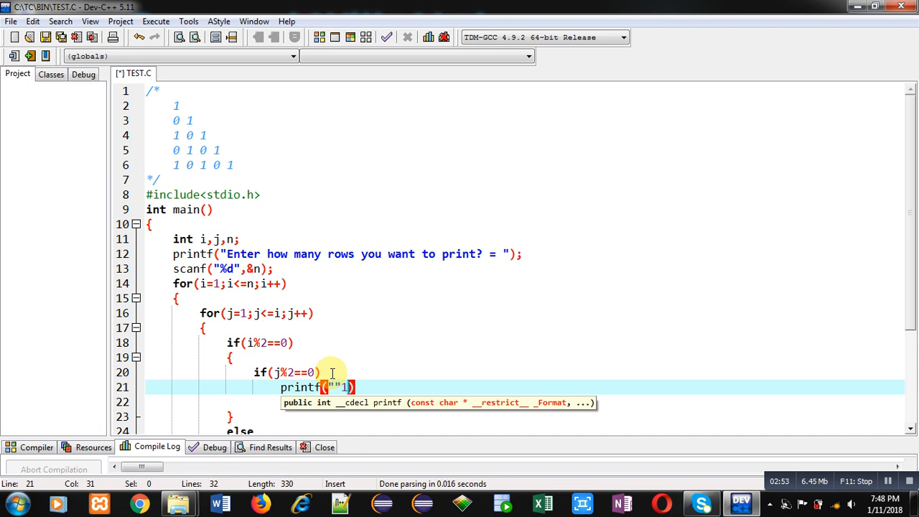
key("Backspace")
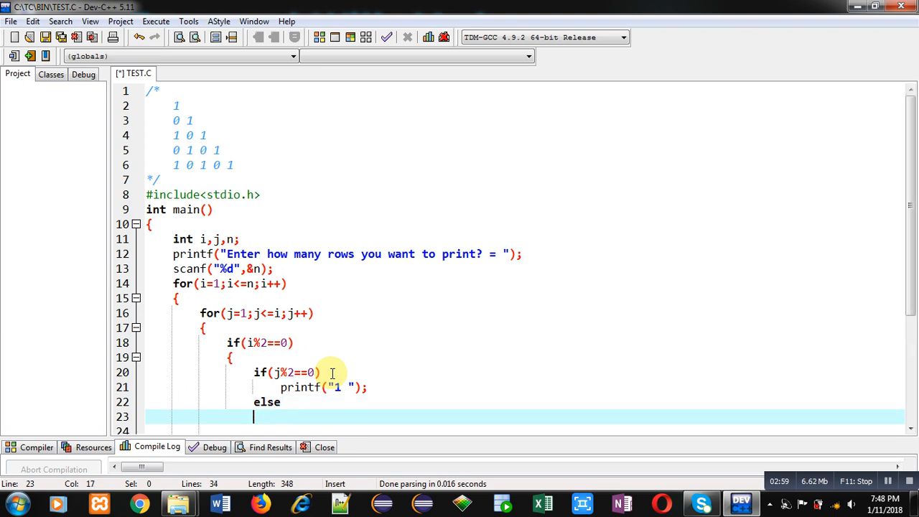
type("printf(\"0 \");")
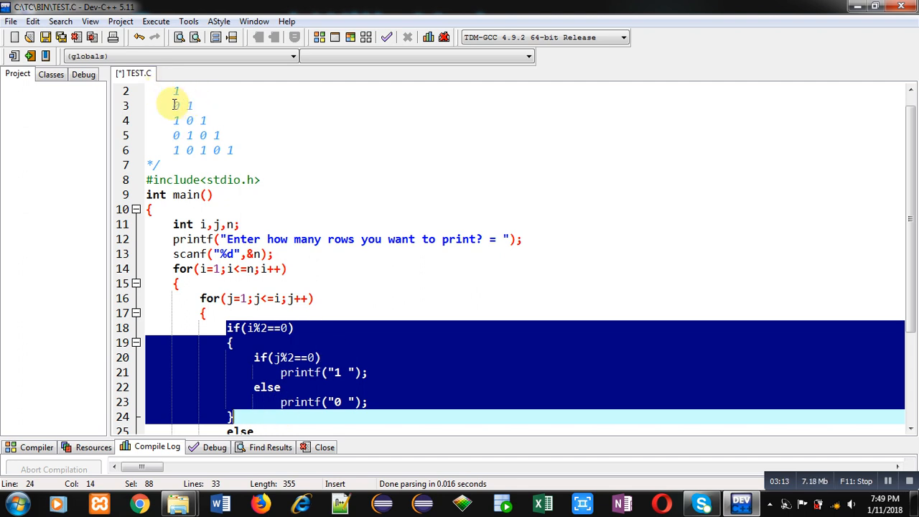
mouse_move(226, 135)
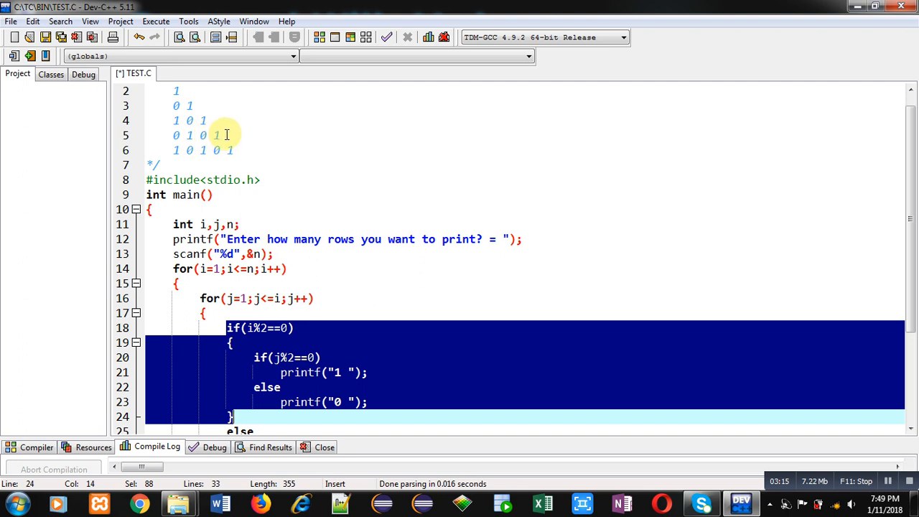
mouse_move(207, 98)
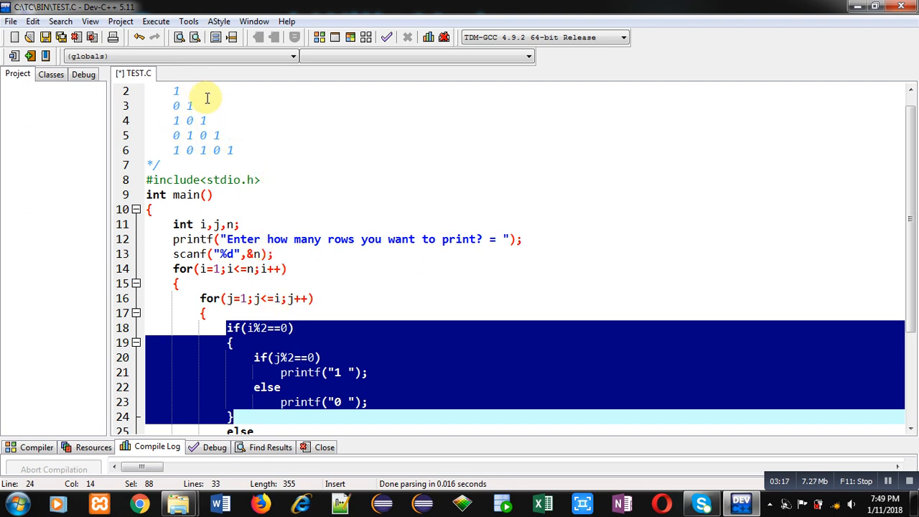
mouse_move(173, 125)
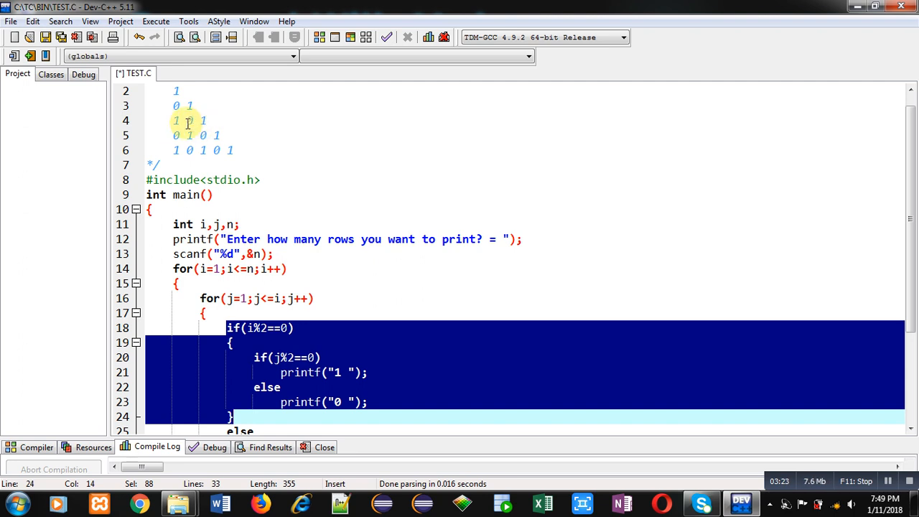
mouse_move(211, 207)
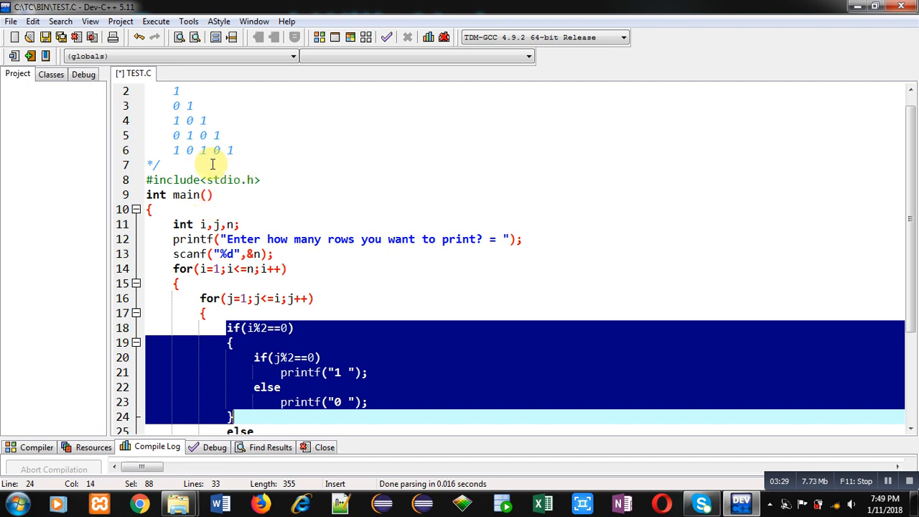
Fill the odd-row else with if(j%2==0) printing 0, else 1, then begin a printf
left_click(240, 416)
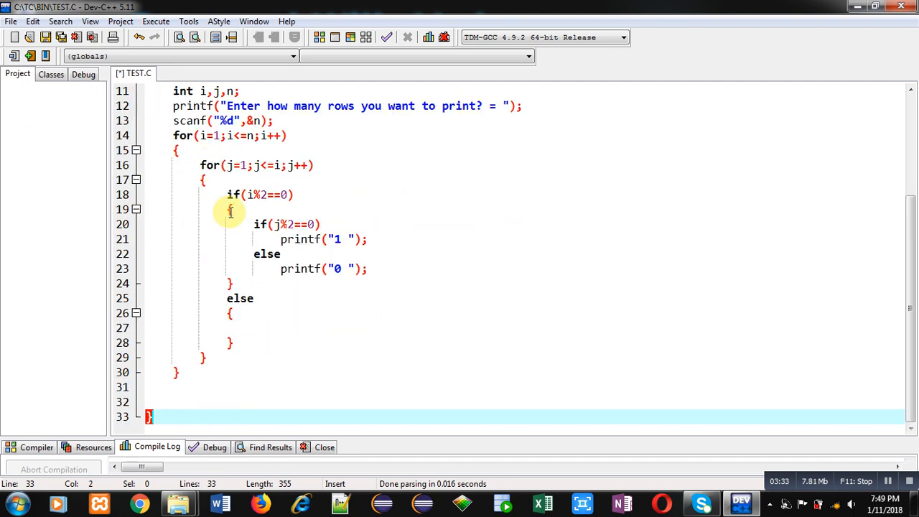
left_click_drag(229, 209, 368, 268)
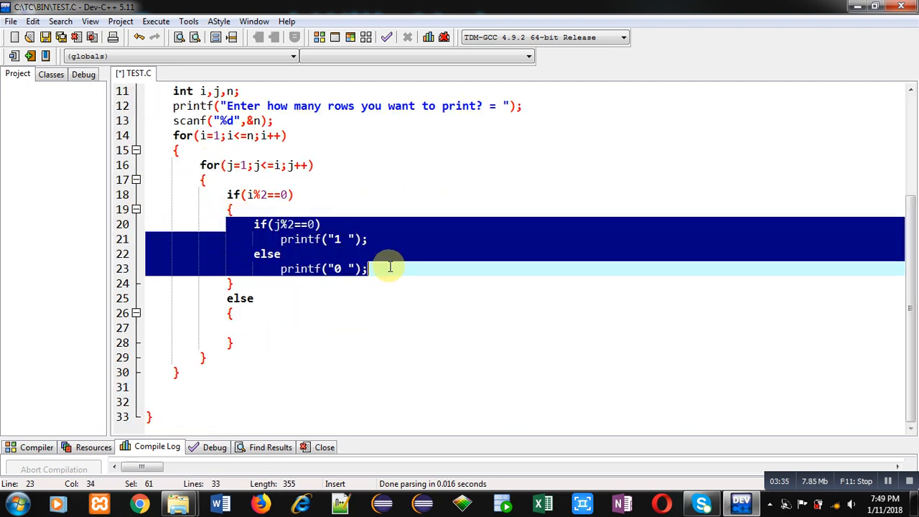
left_click(274, 327)
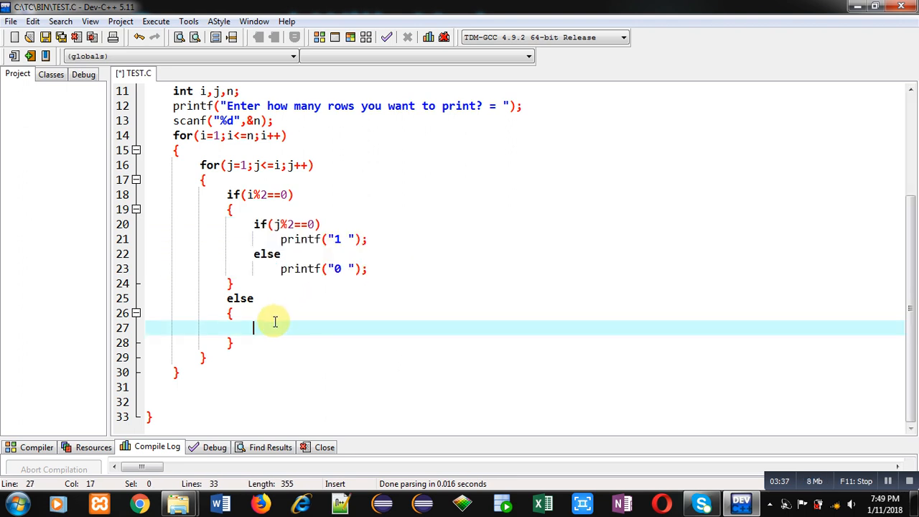
type("if(j%2==0)")
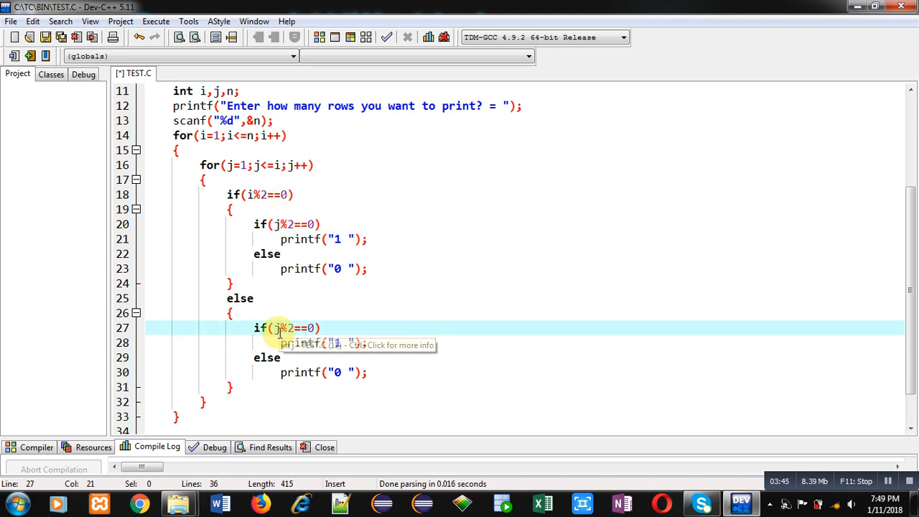
left_click(337, 343)
type("0")
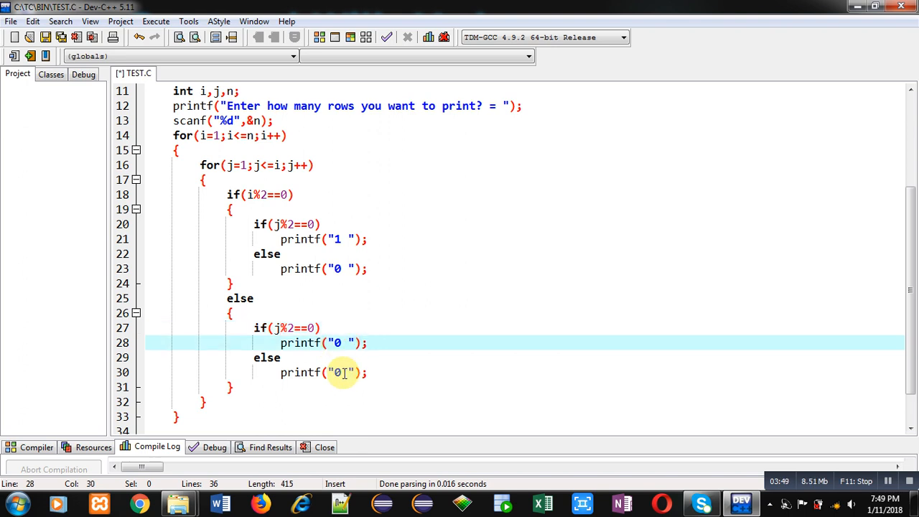
type("1")
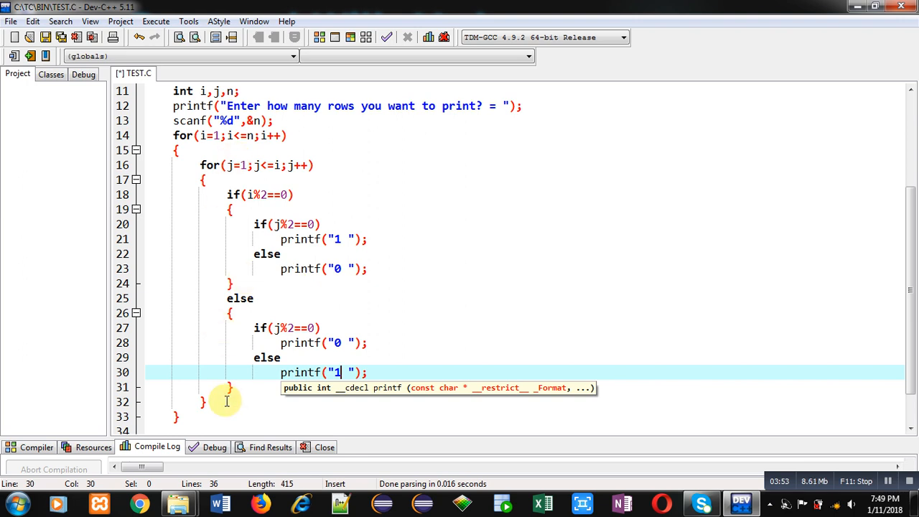
type("pr")
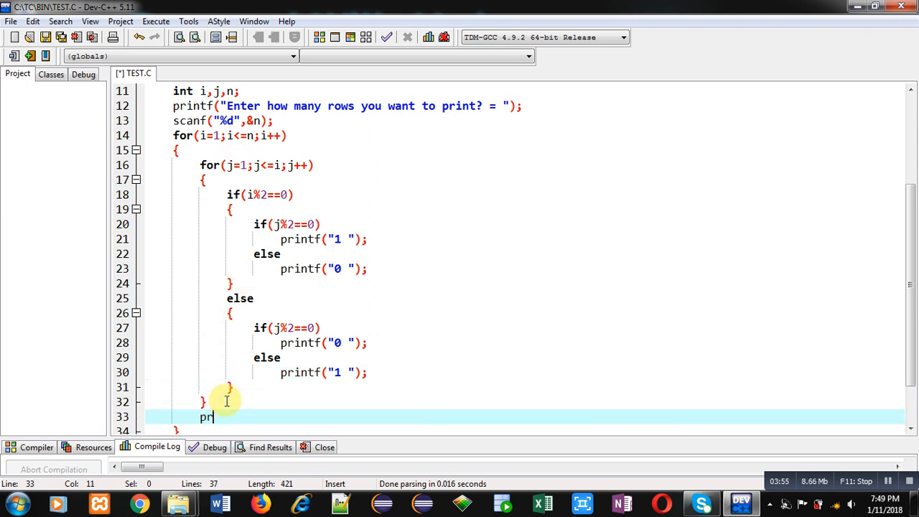
Finish printf("\n") after the inner loop and highlight the even-row and odd-row blocks
type("intf(\"\\n\");")
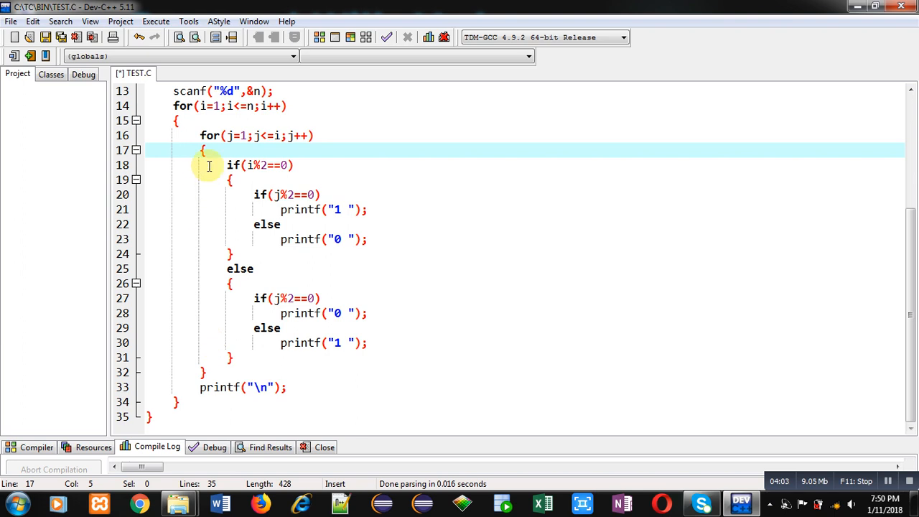
left_click(226, 164)
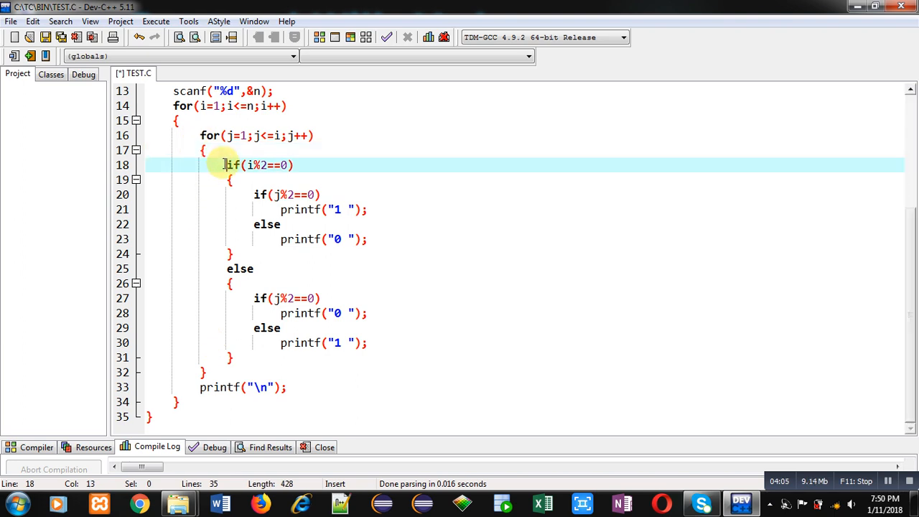
left_click_drag(228, 164, 231, 253)
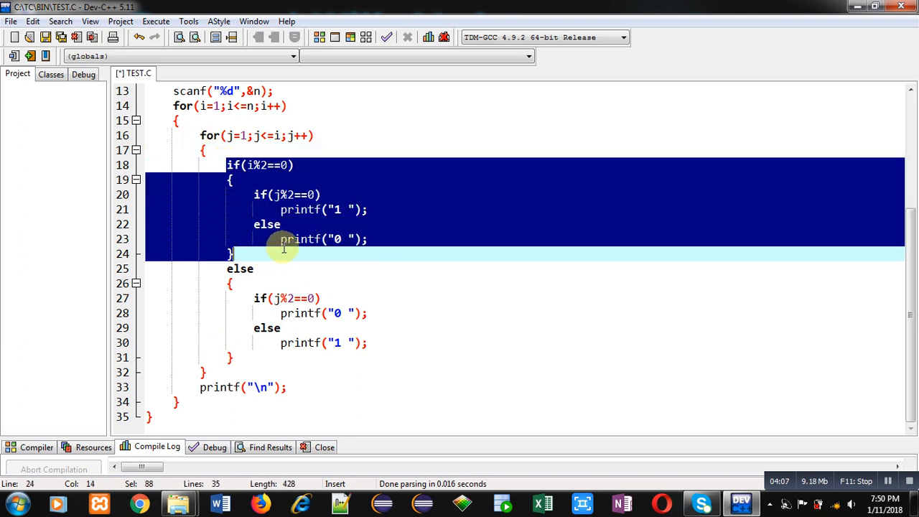
left_click(239, 269)
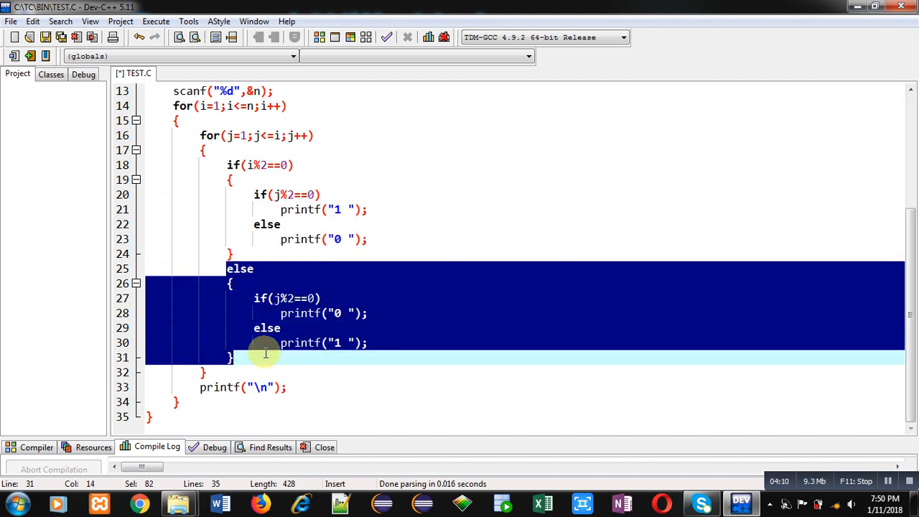
mouse_move(384, 316)
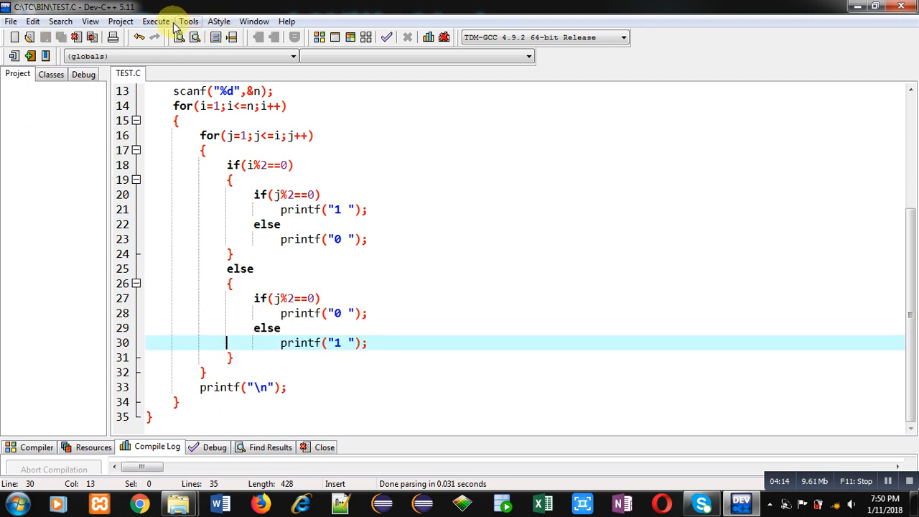
Compile and run TEST.C, entering 5 rows to print the 1/0 triangle
left_click(155, 21)
type("5")
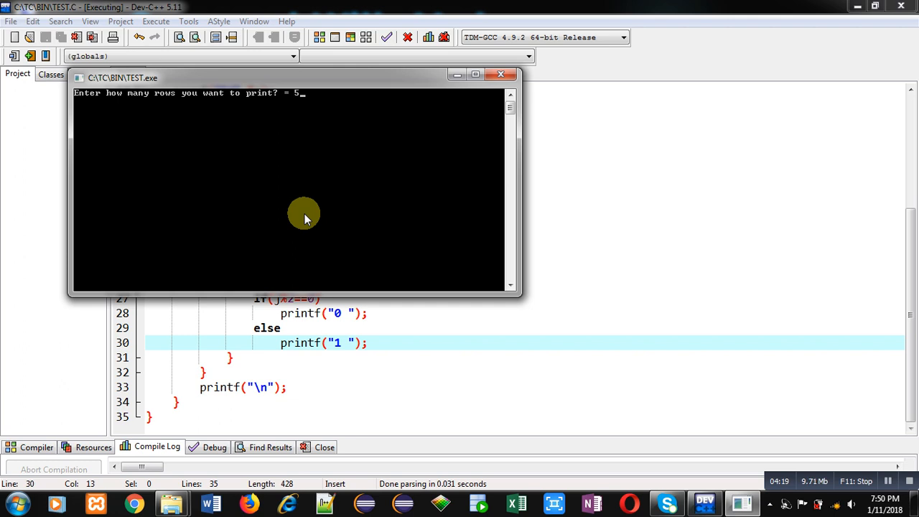
key("Return")
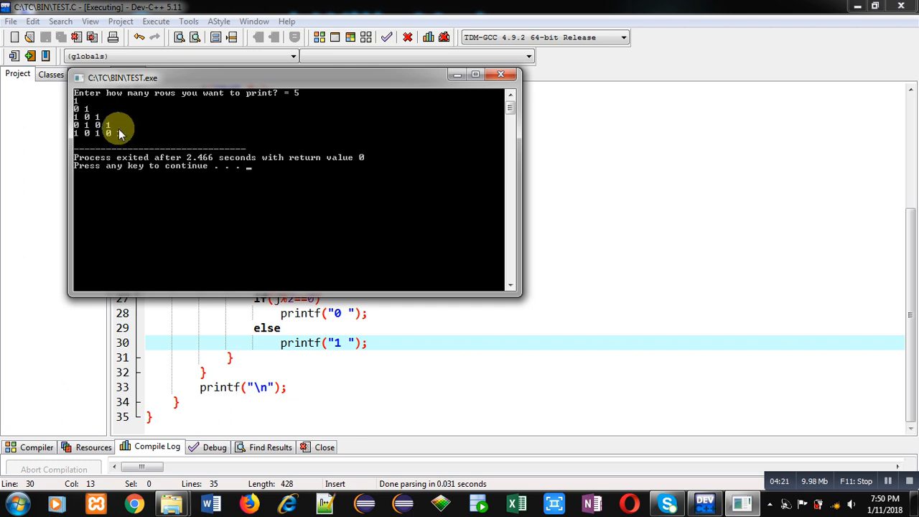
mouse_move(101, 106)
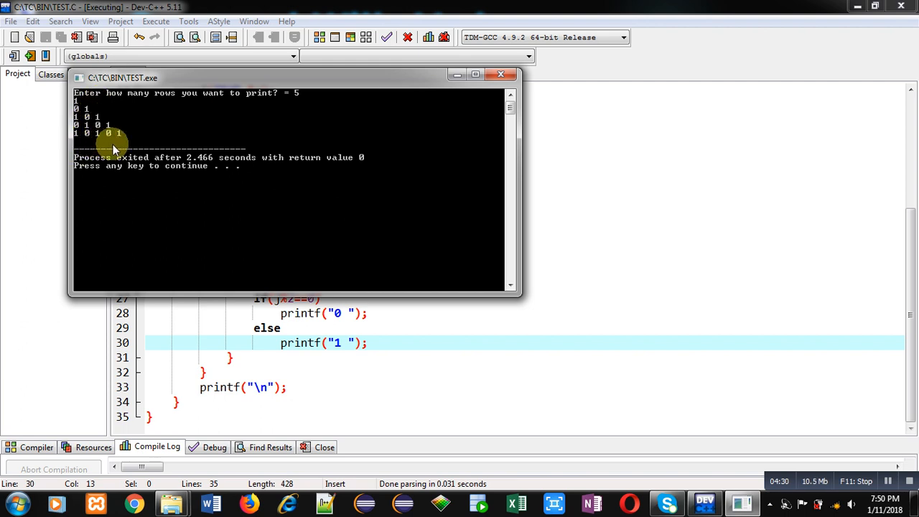
mouse_move(83, 122)
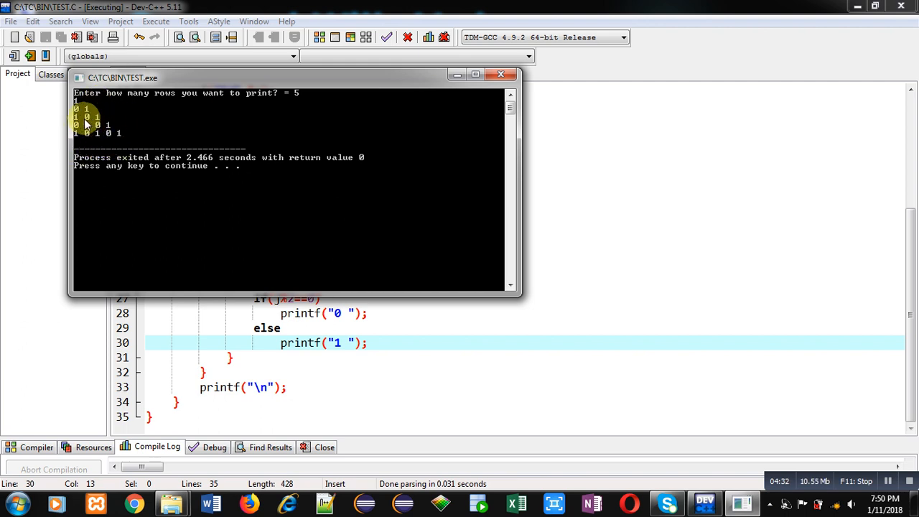
mouse_move(118, 132)
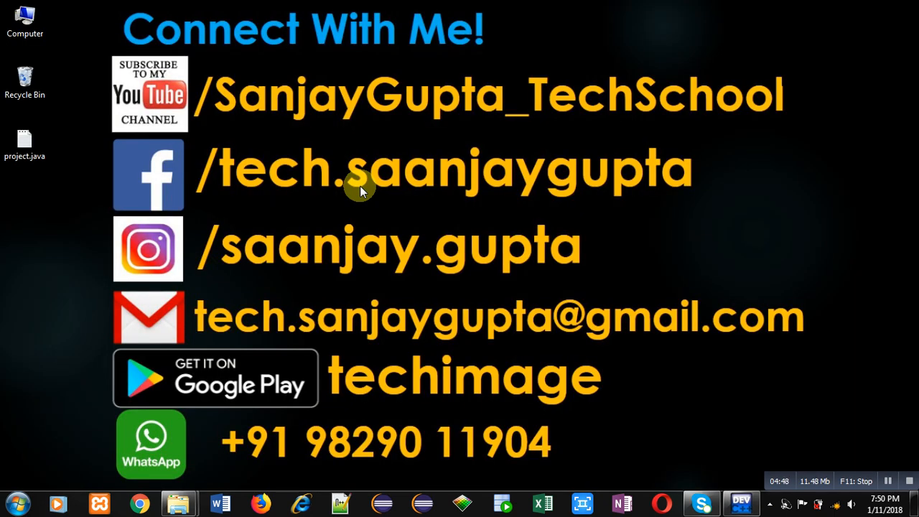
mouse_move(323, 143)
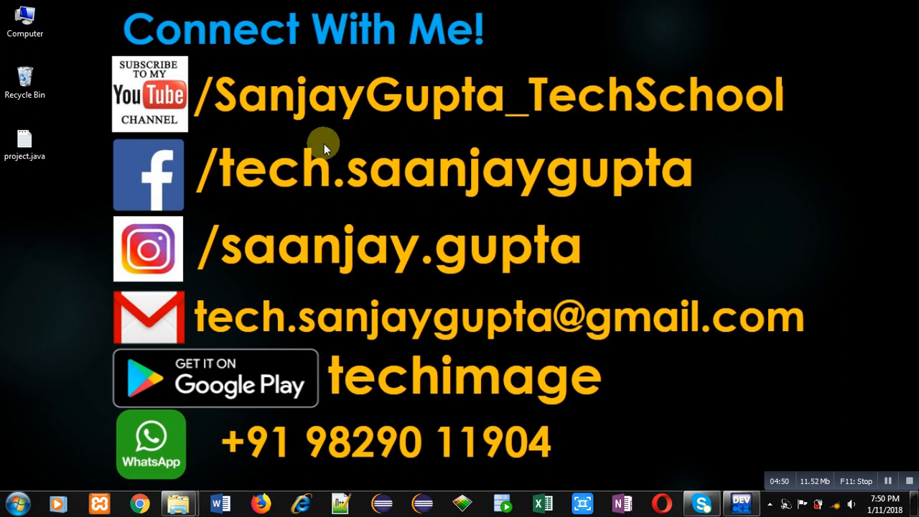
mouse_move(205, 136)
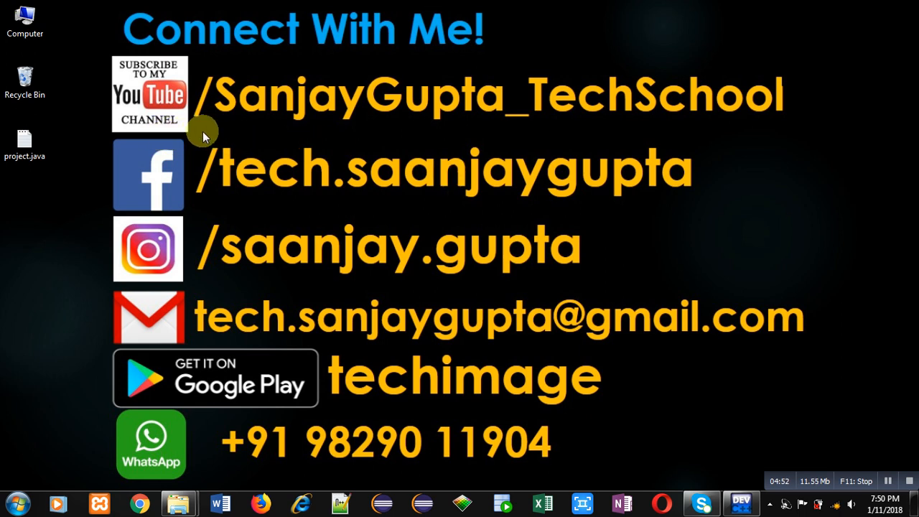